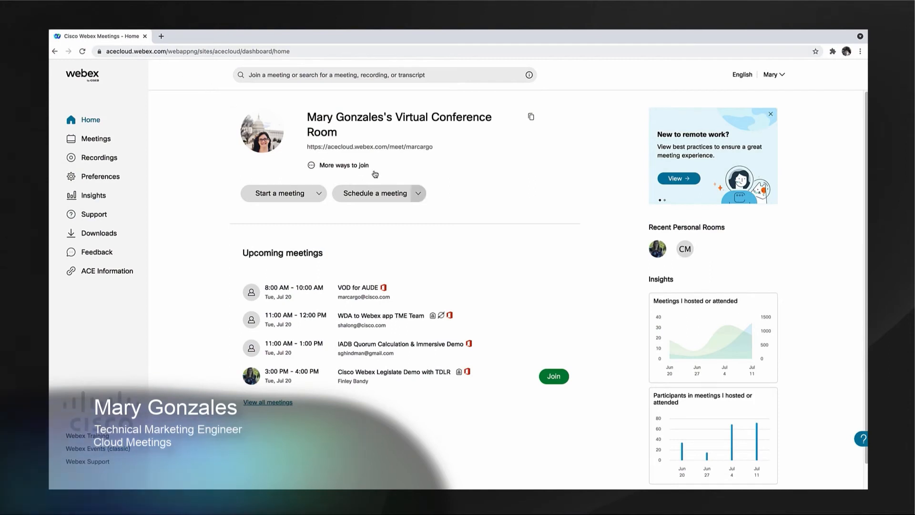
Step: Schedule 'Demo' as a webcast event and start it
click(418, 193)
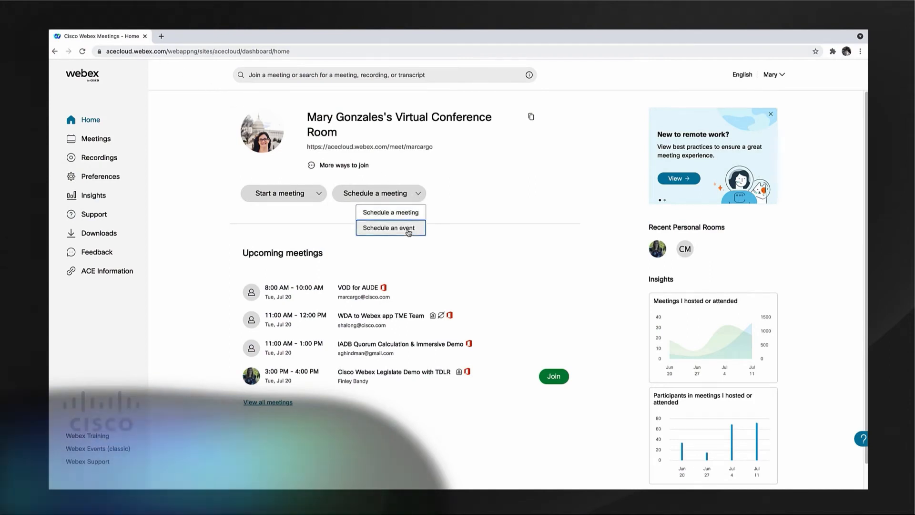
click(388, 228)
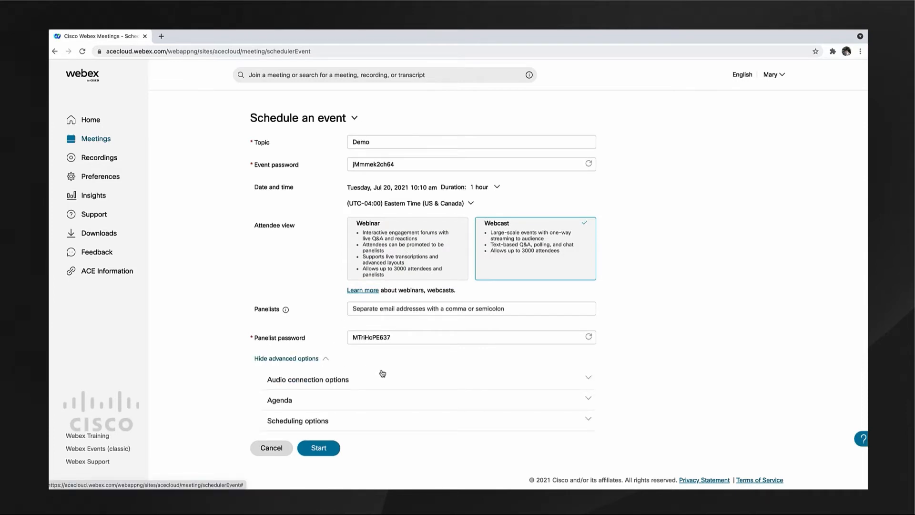
click(297, 421)
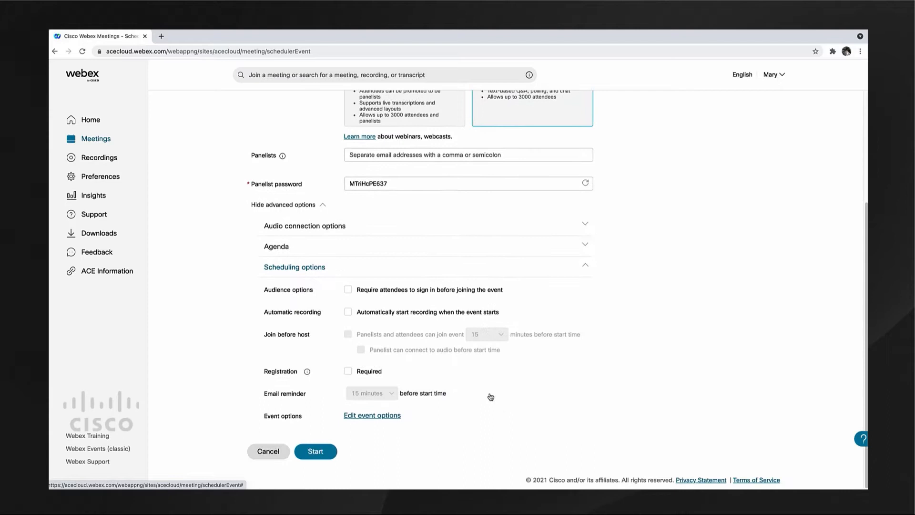
mouse_move(315, 450)
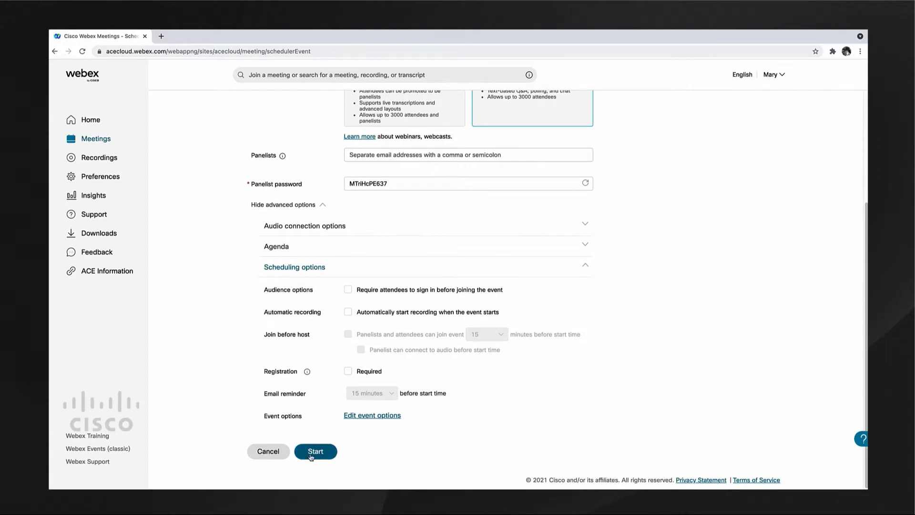
click(315, 451)
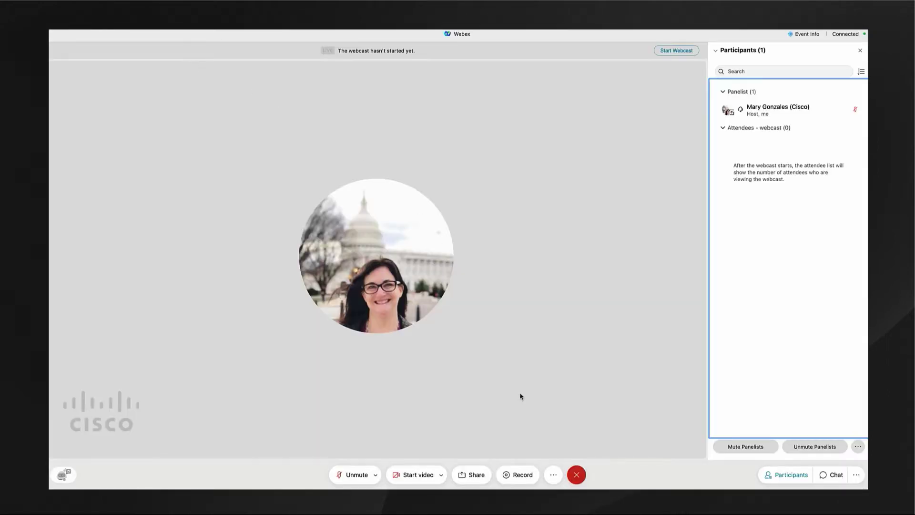
Step: Start the Demo webcast with the default layout, go live, and open the moderator page
click(553, 474)
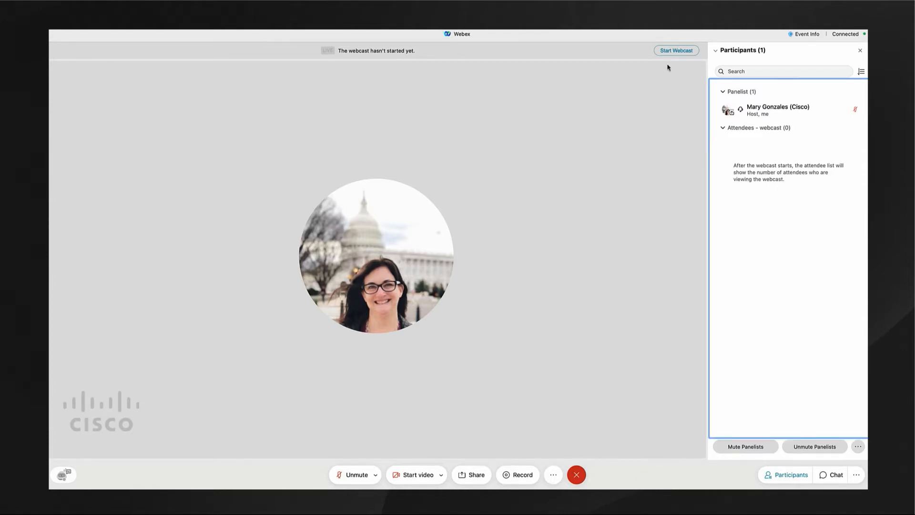
click(675, 50)
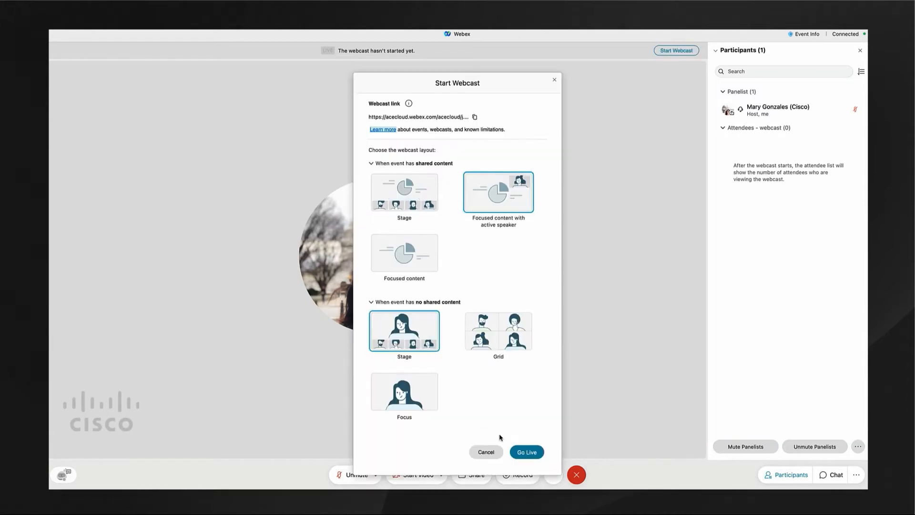
click(526, 451)
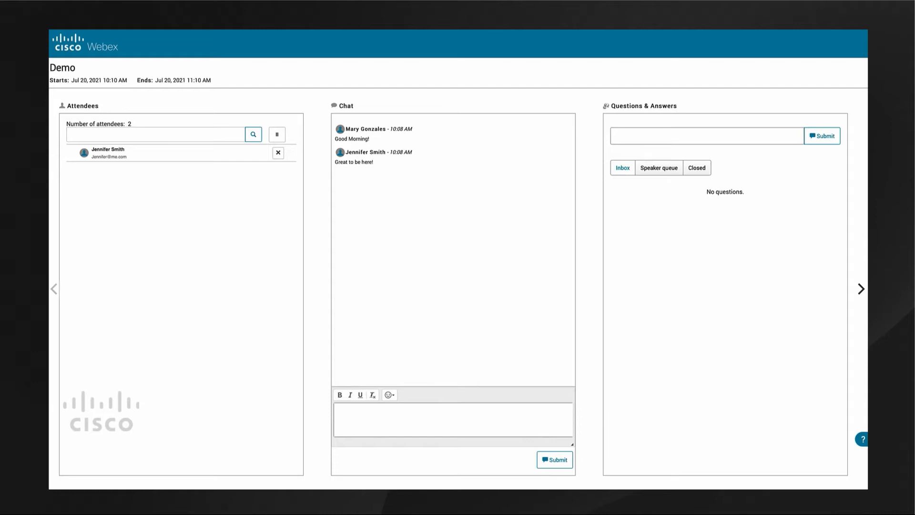
click(236, 34)
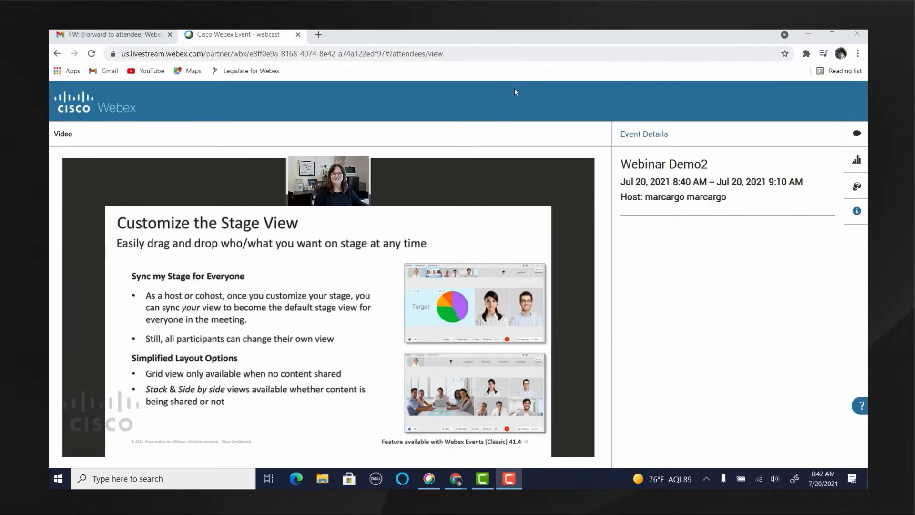
mouse_move(856, 133)
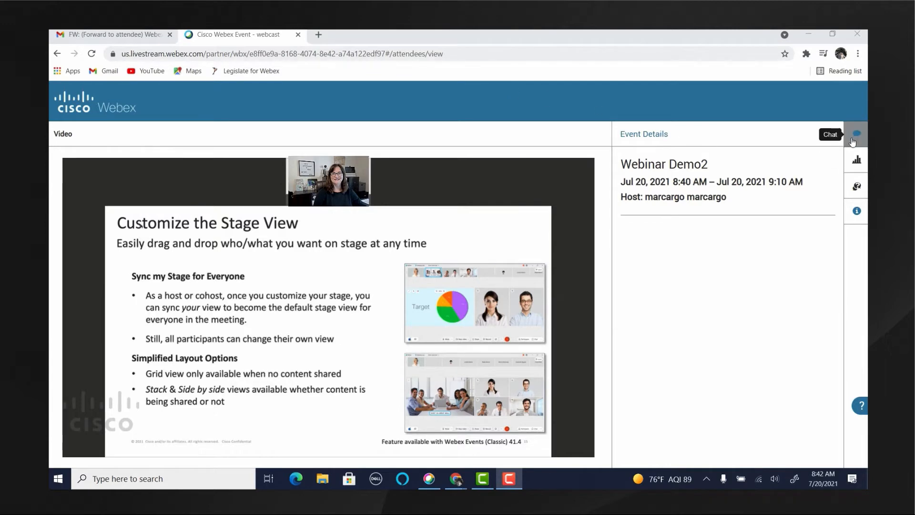
Step: Read the chat, vote Chocolate in the ice cream poll, and ask when the afternoon session starts
click(857, 133)
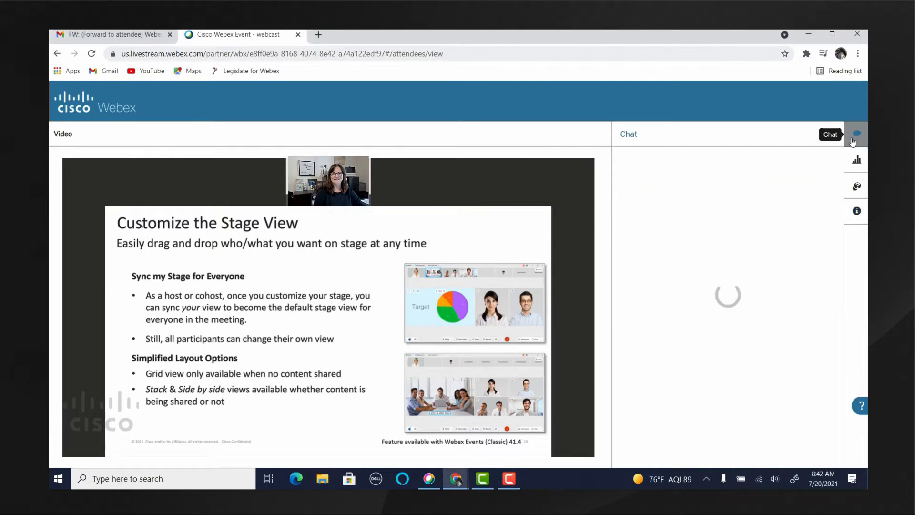
click(857, 134)
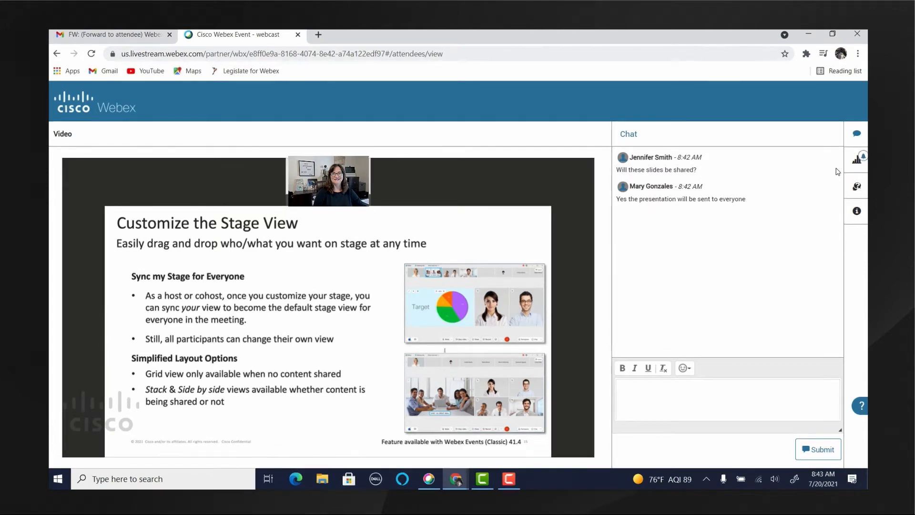
click(857, 159)
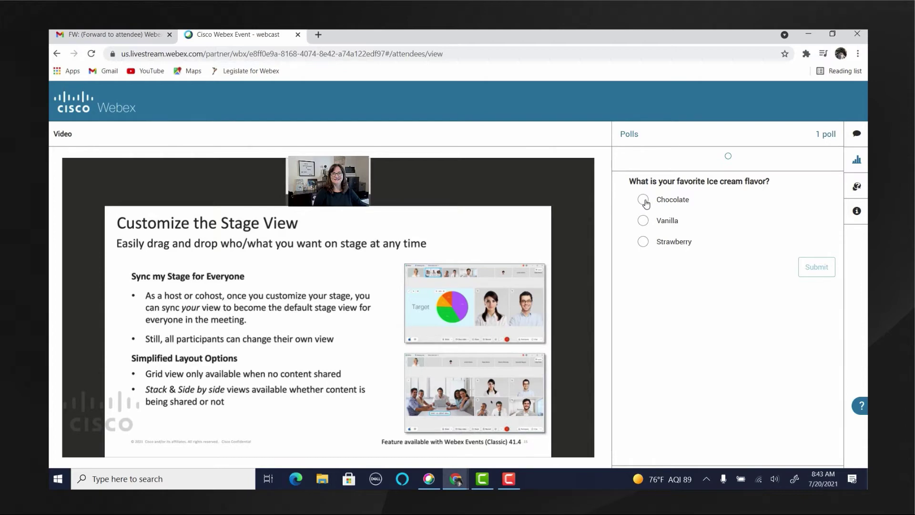
click(642, 200)
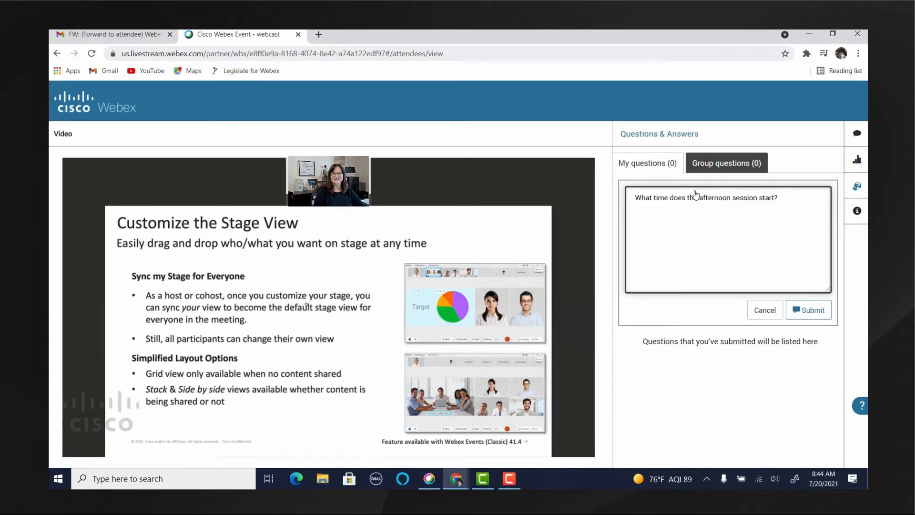
click(808, 310)
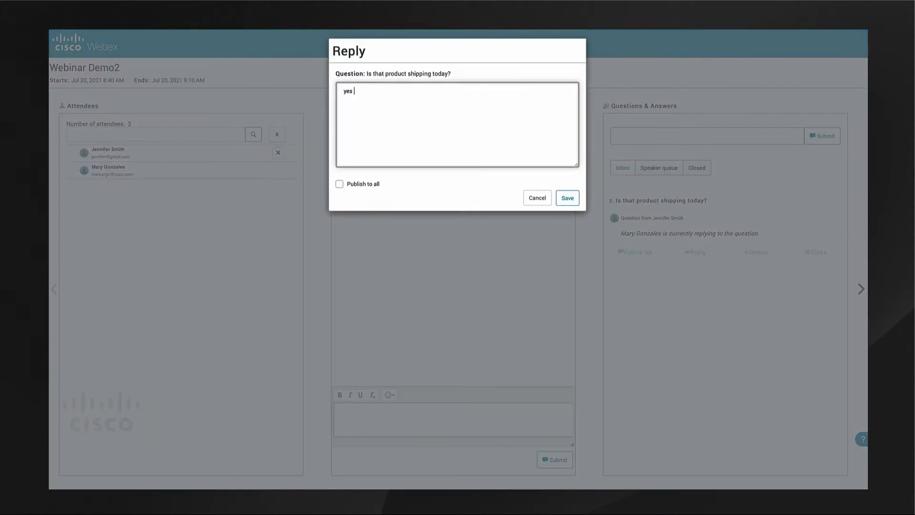
text(it is GA)
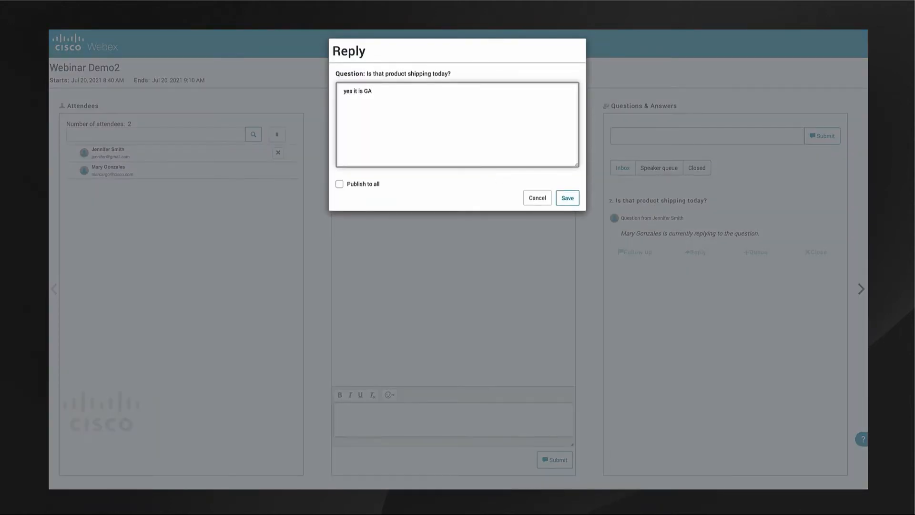
click(566, 198)
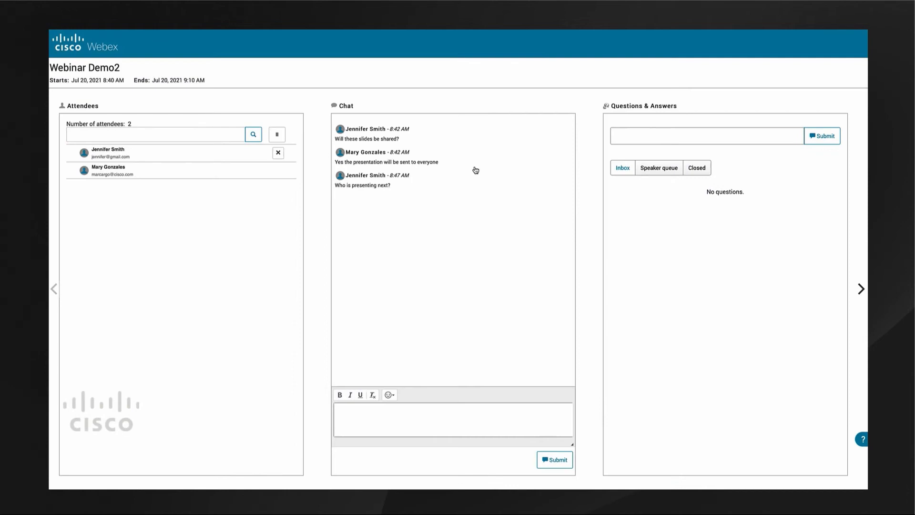
click(429, 419)
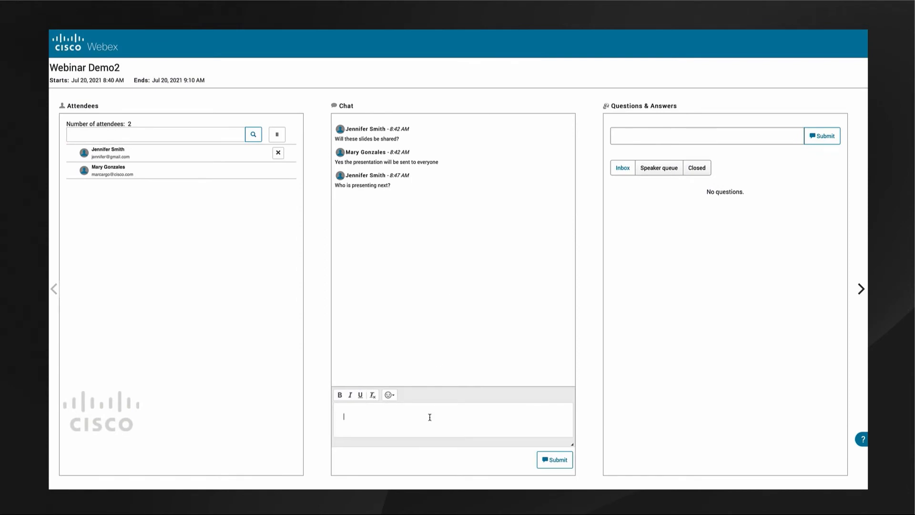
text(Aaron Oden is up next)
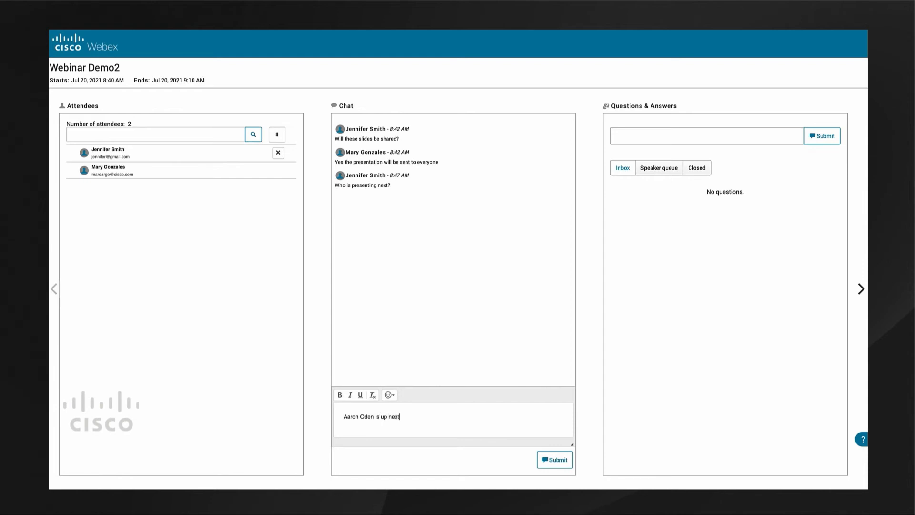
click(554, 460)
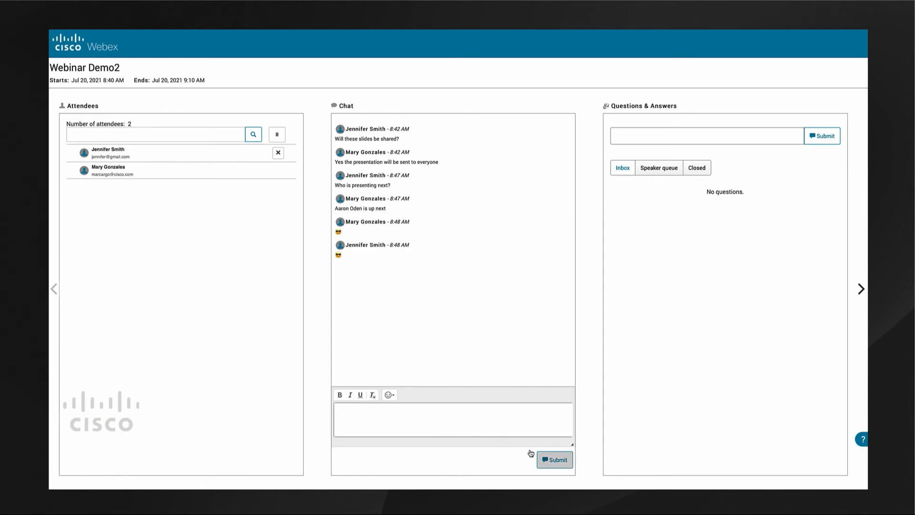
click(861, 288)
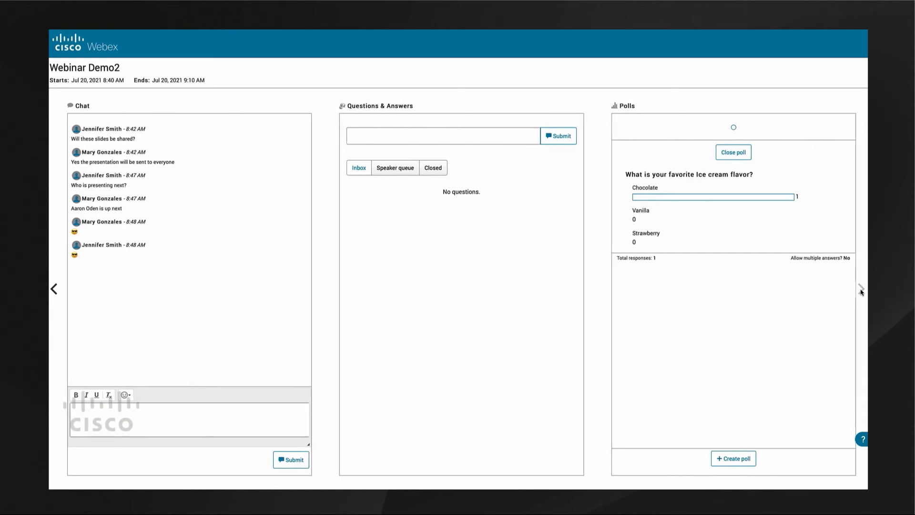
Step: Launch the 'Are you working from home?' poll, then close it after one Yes
click(734, 152)
text(Are you working from home)
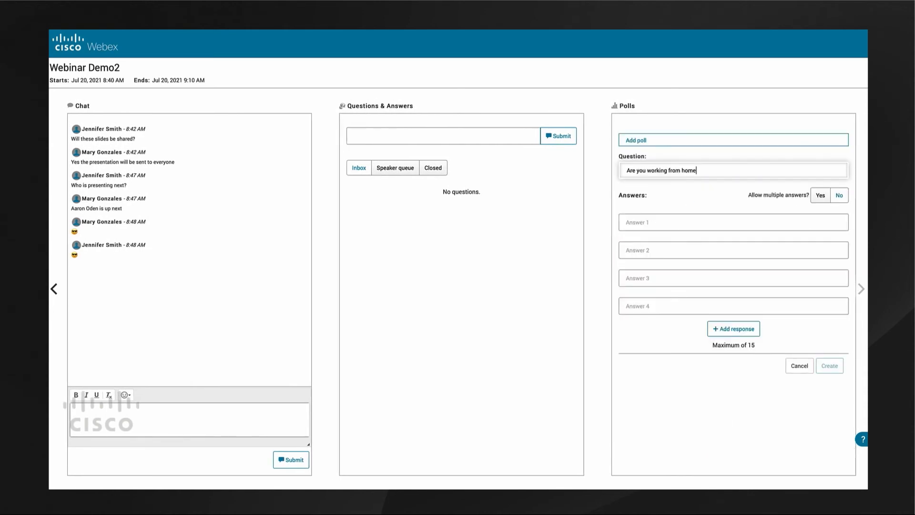
click(830, 365)
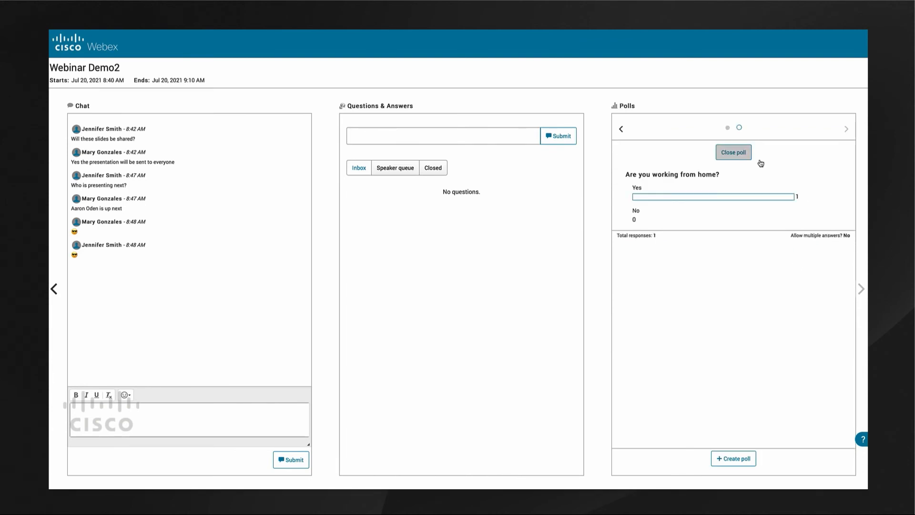
click(733, 151)
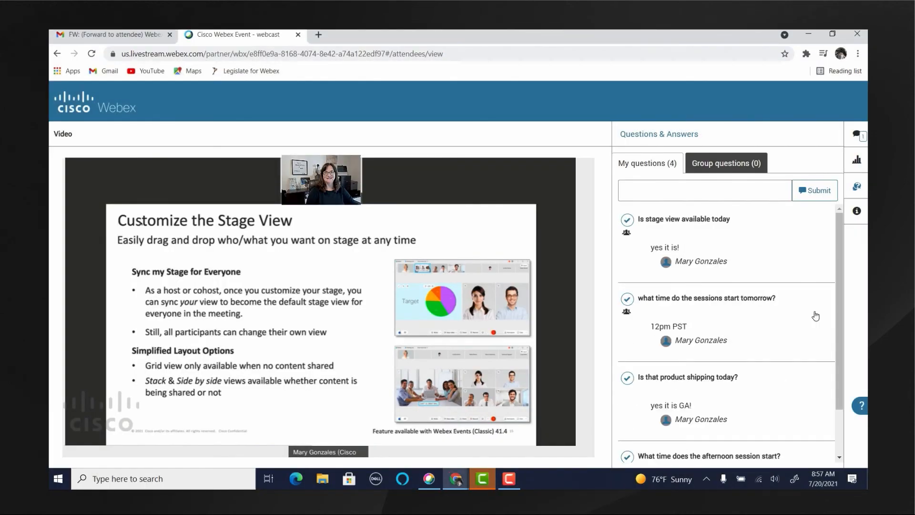
mouse_move(858, 135)
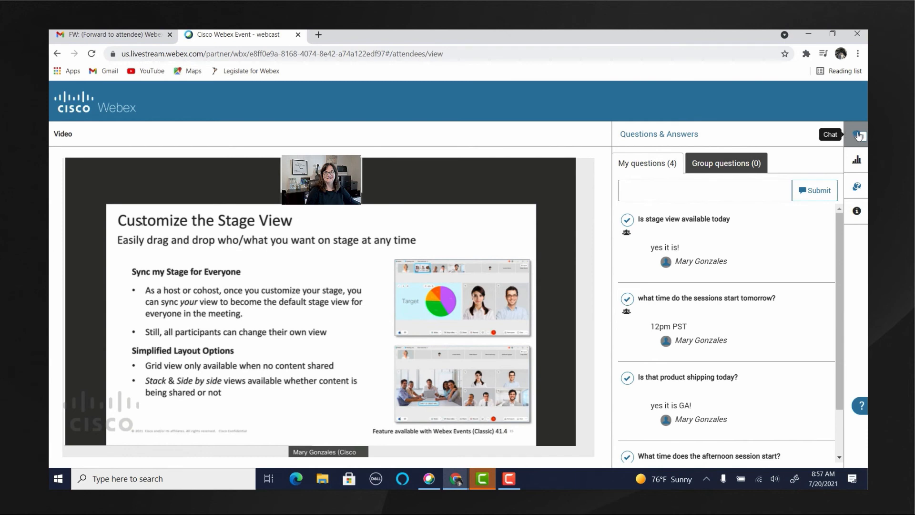
Step: Switch the attendee view to chat to see 'Ok that's a wrap for today everyone!'
click(858, 135)
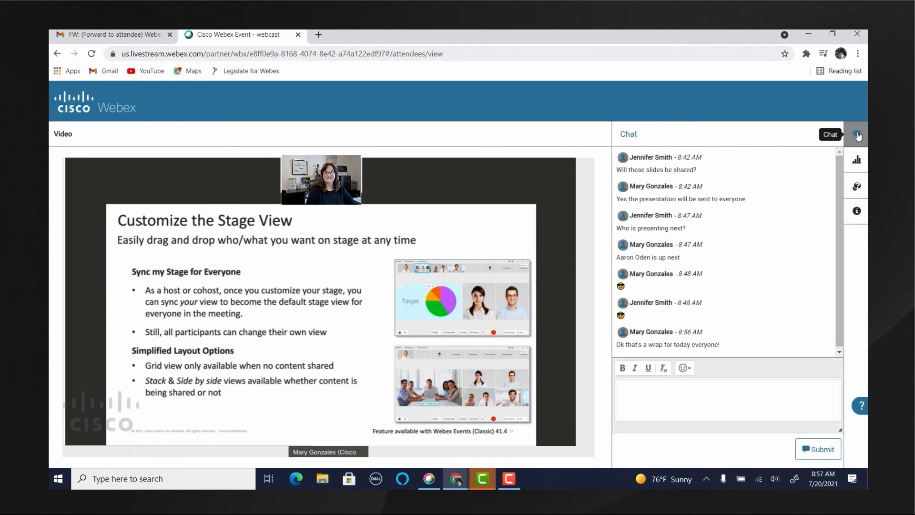